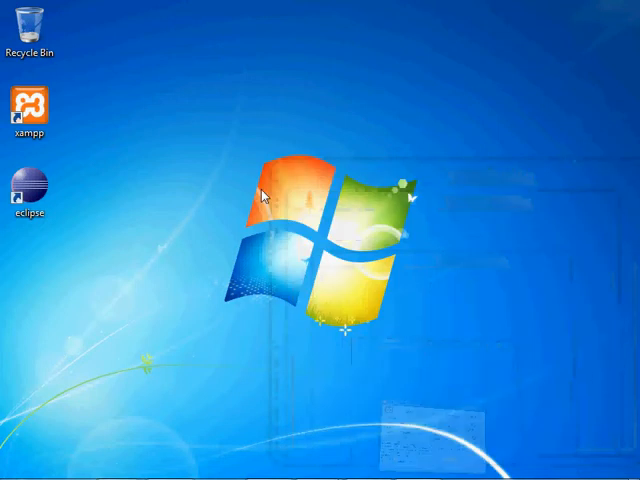
Step: Open a Command Prompt and change to c:\xampp\mysql\bin
{"action": "left_click", "coordinate": [20, 463]}
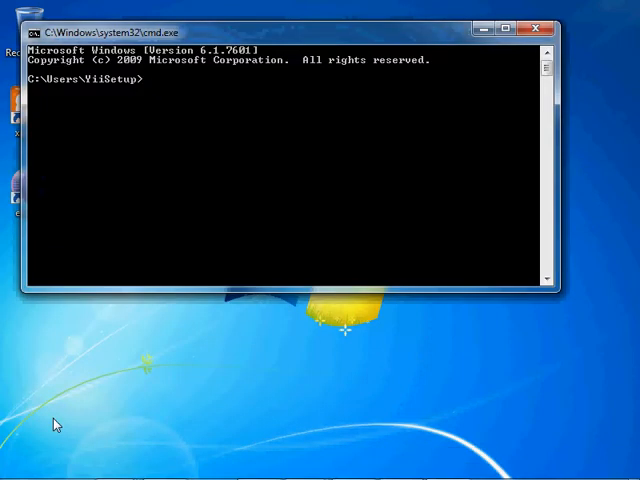
{"action": "type", "text": "cd c:\\"}
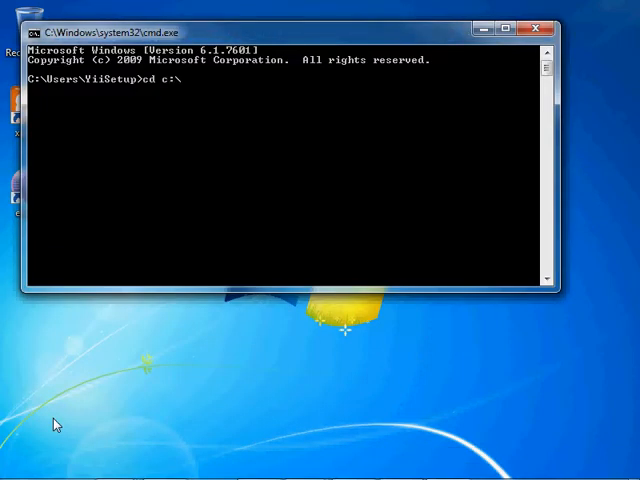
{"action": "type", "text": "xampp\\m"}
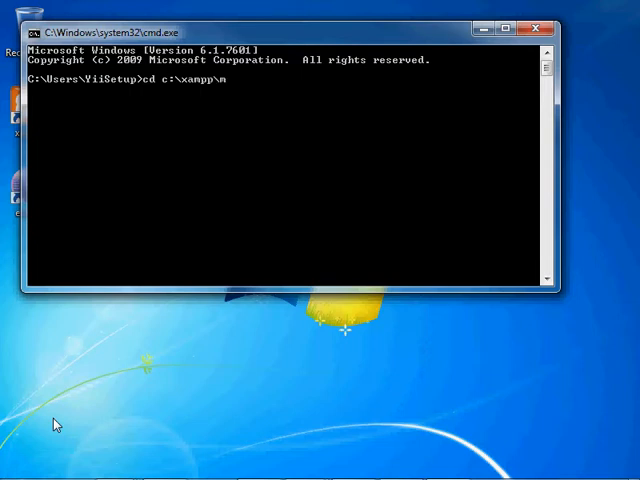
{"action": "type", "text": "ysql\\bin"}
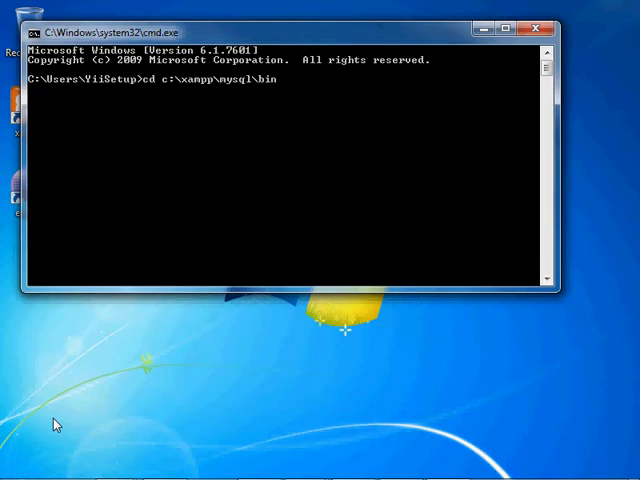
{"action": "mouse_move", "coordinate": [146, 185]}
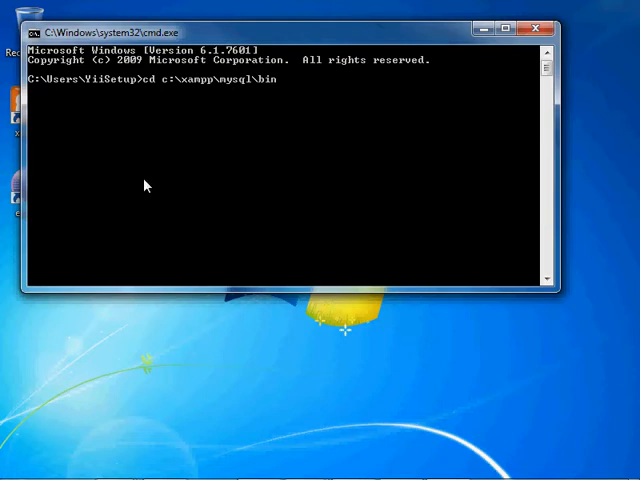
{"action": "mouse_move", "coordinate": [237, 88]}
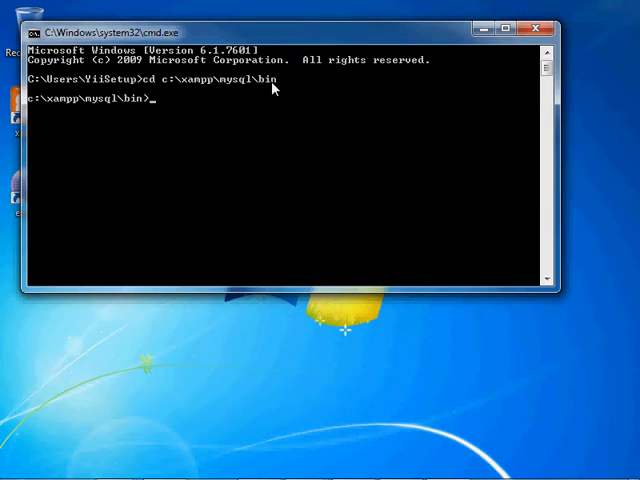
Step: Start the MySQL monitor as root with 'mysql -u root'
{"action": "type", "text": "mys"}
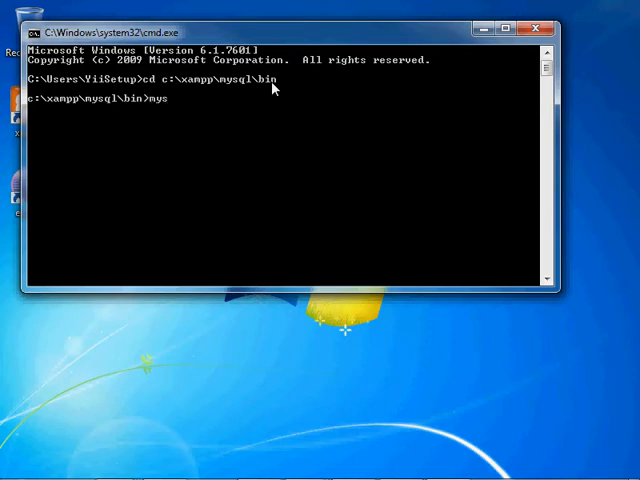
{"action": "type", "text": "ql -"}
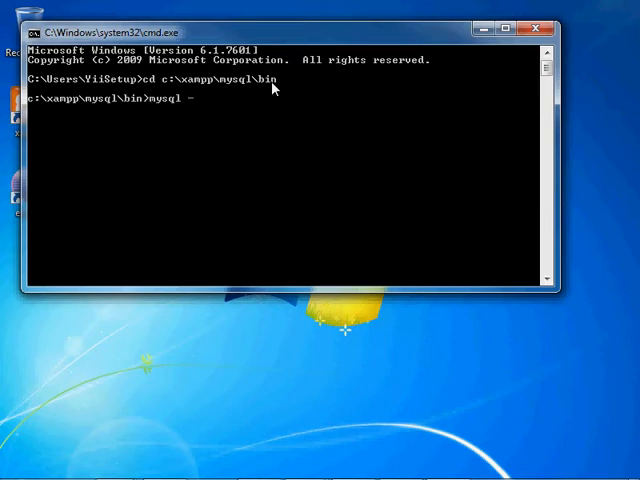
{"action": "type", "text": "u root"}
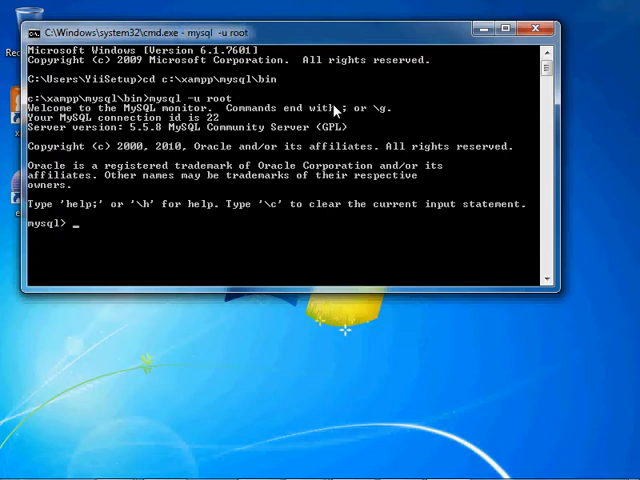
Step: Create and use database Customer, then create table CustomerName (id INTEGER primary key, firstname TEXT)
{"action": "type", "text": "create dat"}
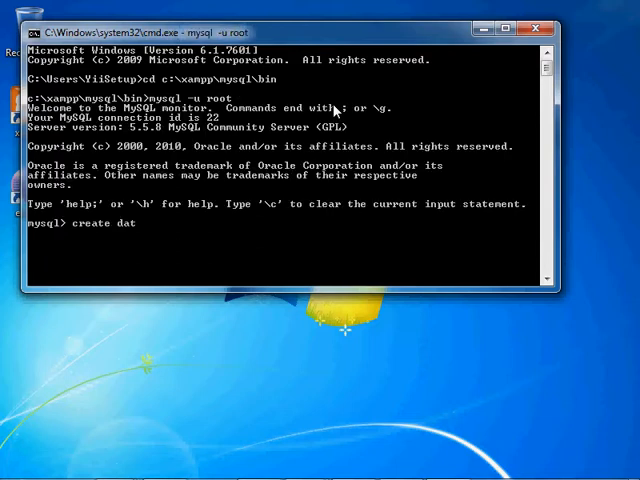
{"action": "type", "text": "abase Customer"}
{"action": "type", "text": ";"}
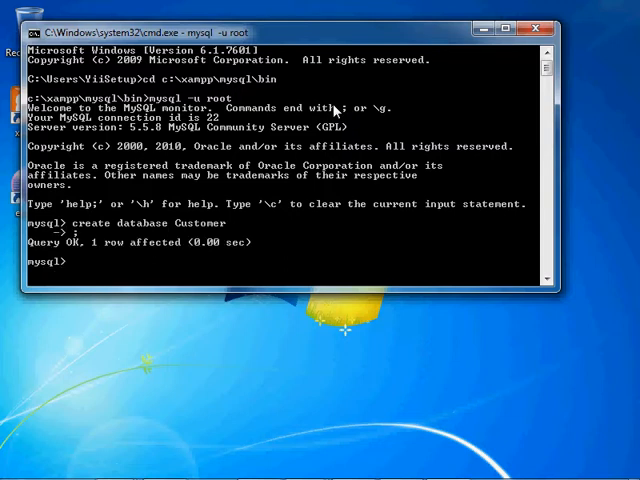
{"action": "type", "text": "Use"}
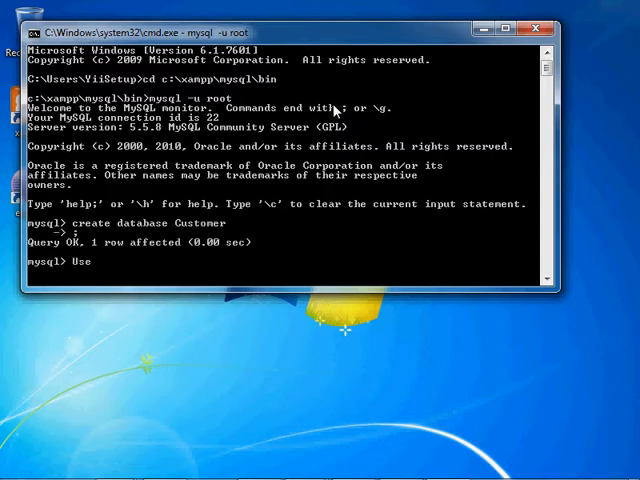
{"action": "type", "text": "Customer;"}
{"action": "type", "text": ", firstname TEXT NOT NULL);"}
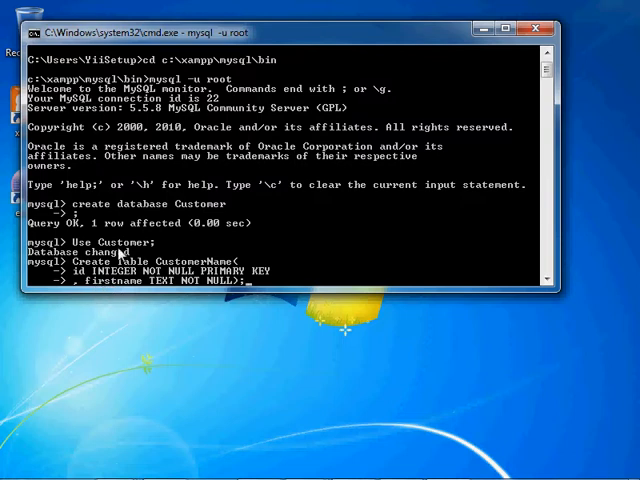
{"action": "key", "text": "enter"}
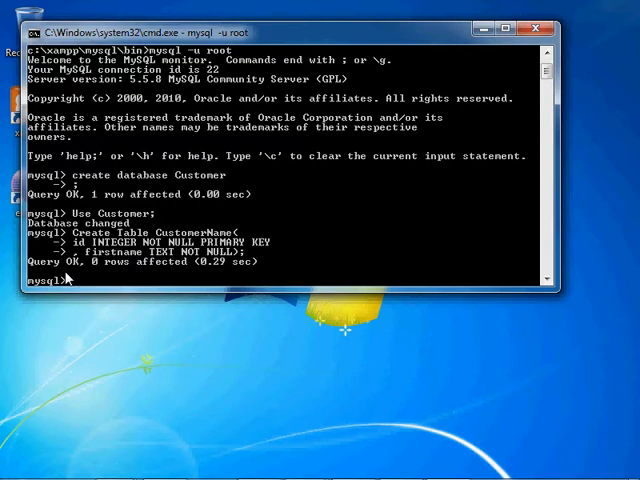
{"action": "mouse_move", "coordinate": [222, 235]}
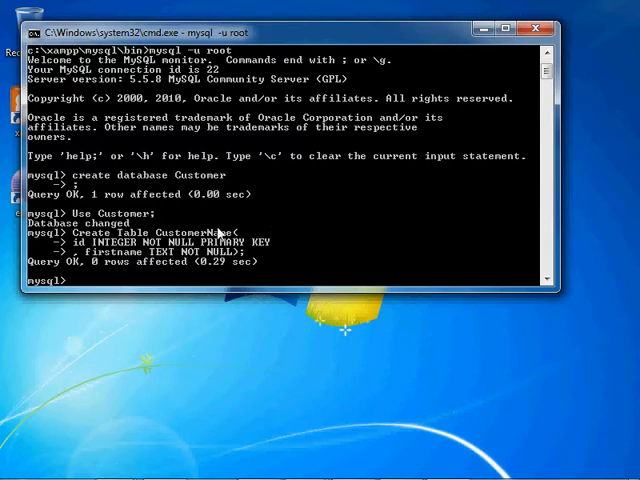
{"action": "mouse_move", "coordinate": [185, 228]}
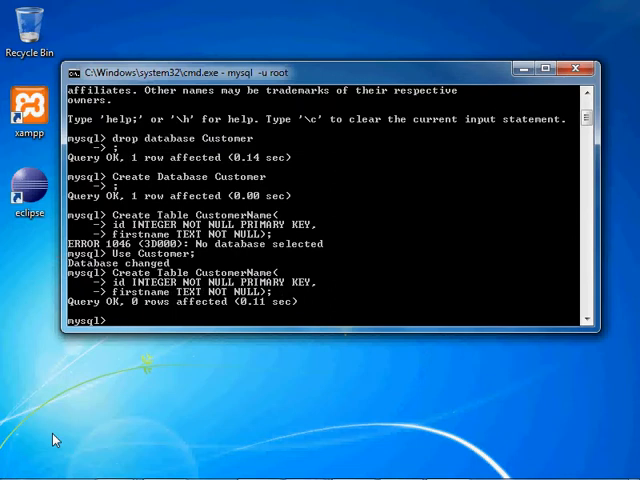
Step: Insert row (1, 'YiiTest') into CustomerName and select all rows to verify
{"action": "type", "text": "Insert into"}
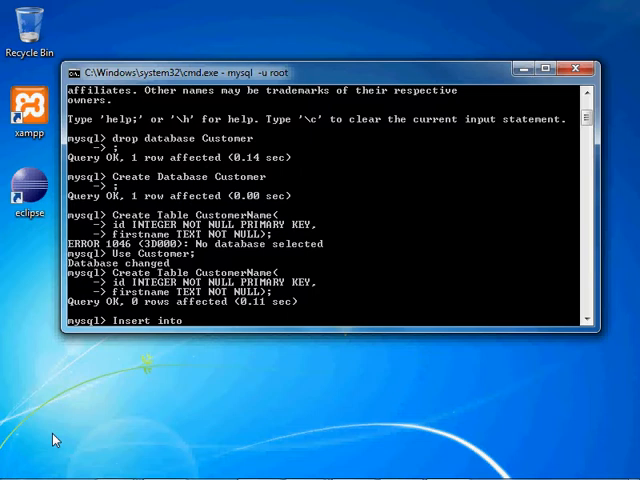
{"action": "type", "text": "CustomerName"}
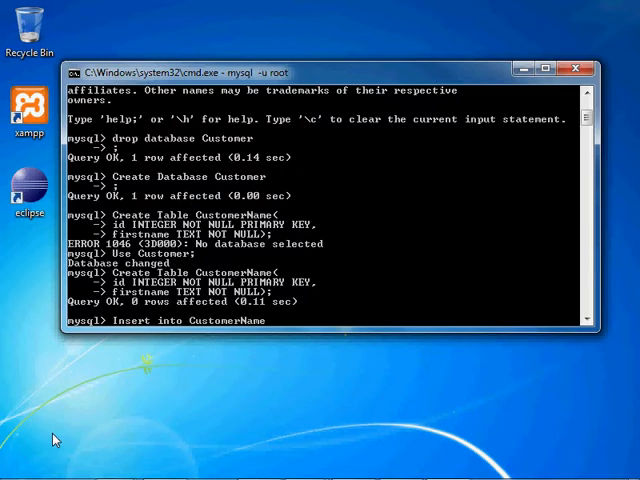
{"action": "type", "text": "Values(1"}
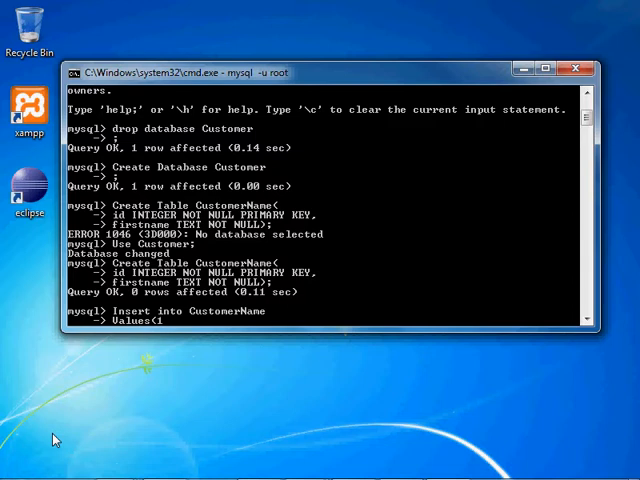
{"action": "type", "text": "'y"}
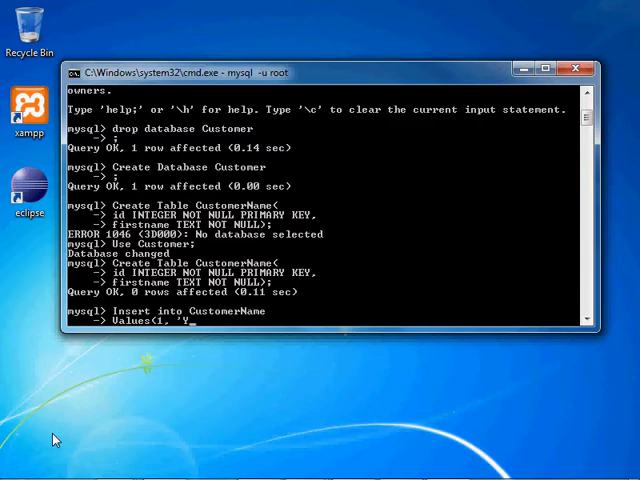
{"action": "type", "text": "iiTest"}
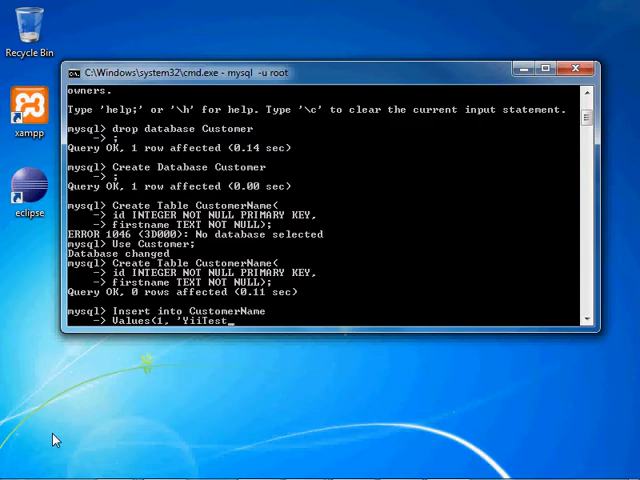
{"action": "type", "text": "');"}
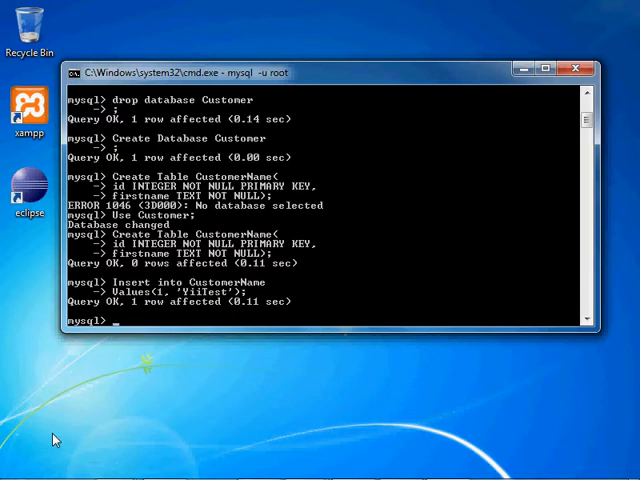
{"action": "type", "text": "Select * From CustomerName;"}
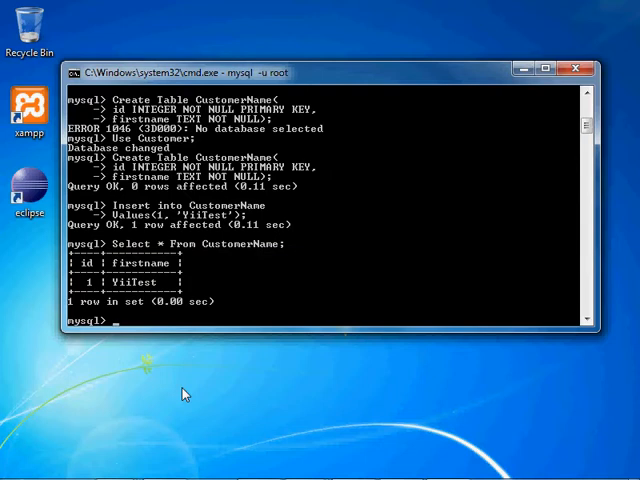
{"action": "mouse_move", "coordinate": [143, 298]}
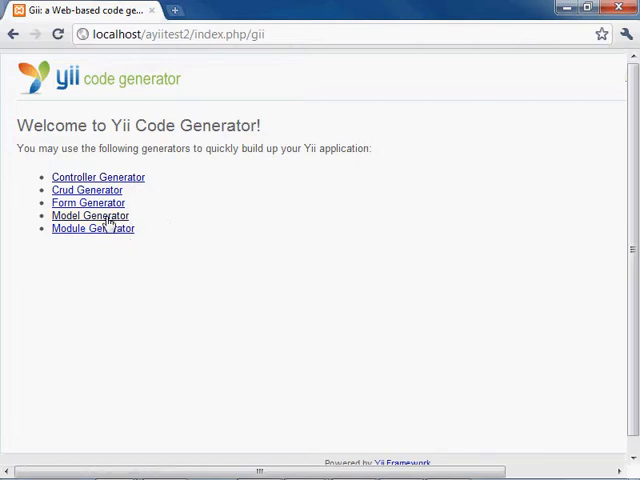
{"action": "mouse_move", "coordinate": [90, 215]}
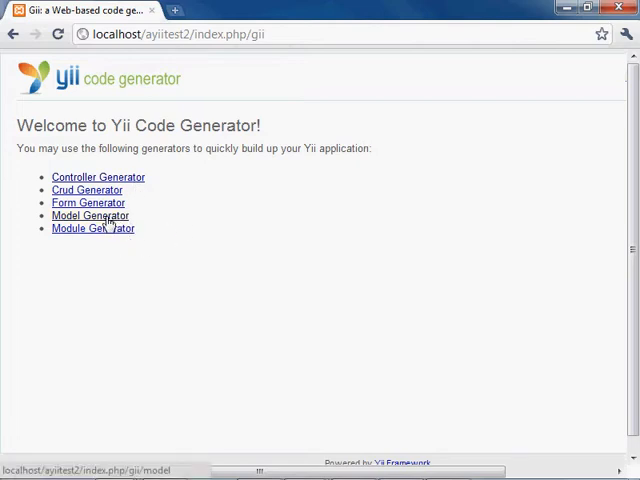
Step: Try Gii's Model Generator, hit the empty connection string CDbException, and minimise the browser
{"action": "left_click", "coordinate": [90, 216]}
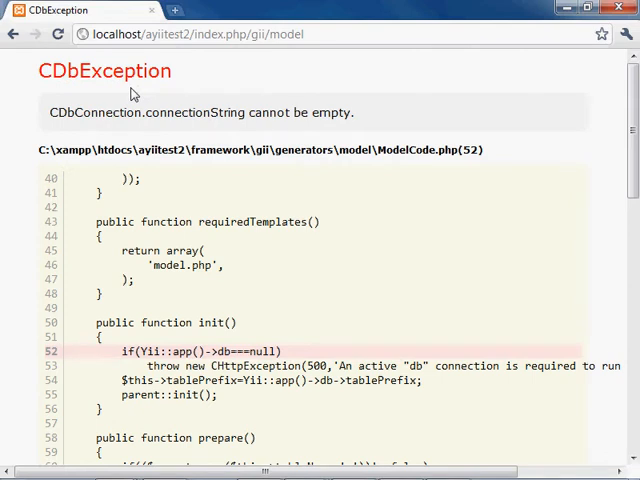
{"action": "mouse_move", "coordinate": [205, 112]}
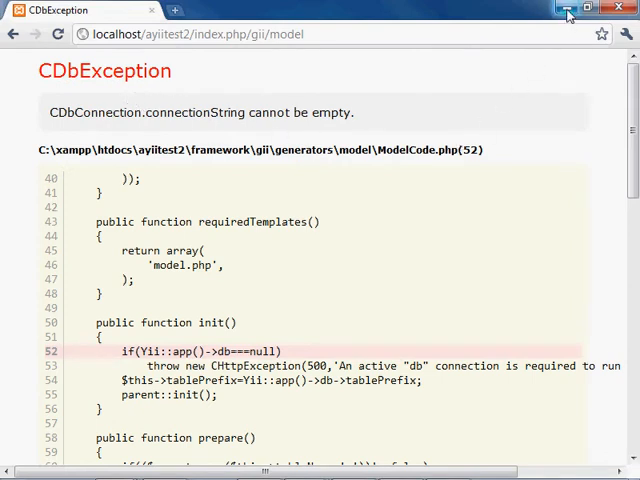
{"action": "left_click", "coordinate": [303, 464]}
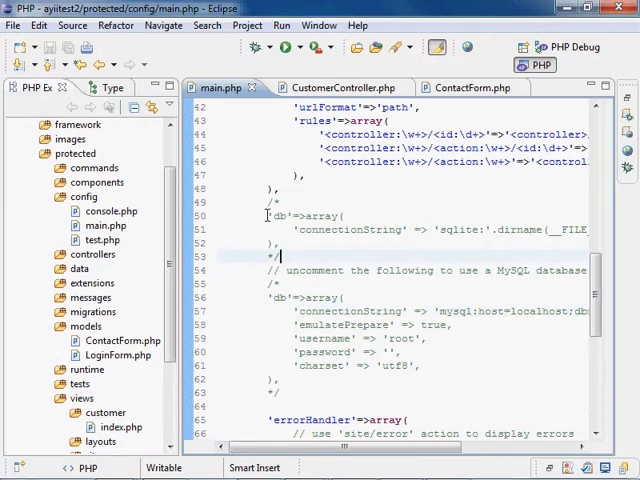
{"action": "mouse_move", "coordinate": [444, 230]}
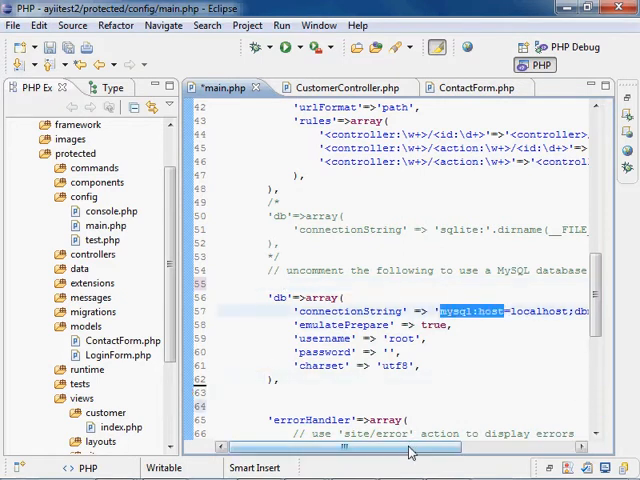
Step: Replace dbname 'default' with the Customer database in main.php's connectionString
{"action": "scroll", "scroll_direction": "right", "scroll_amount": 3}
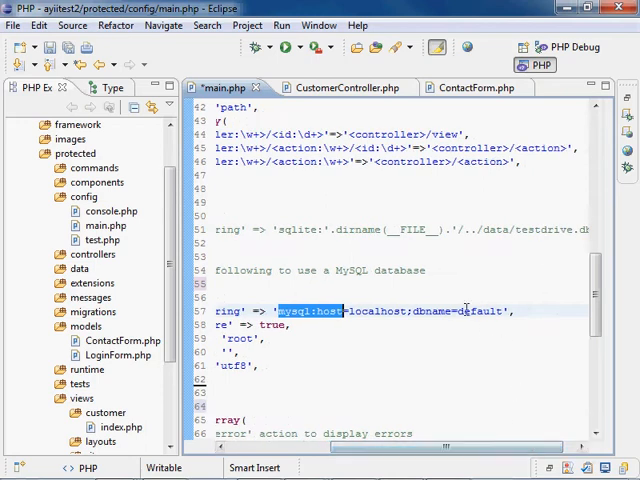
{"action": "double_click", "coordinate": [482, 311]}
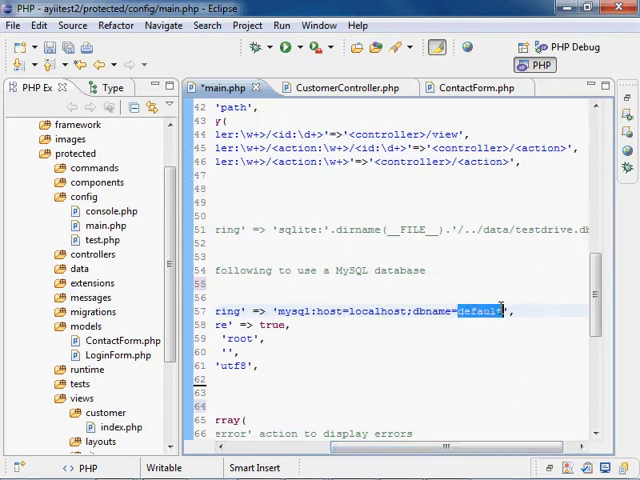
{"action": "type", "text": "Cust"}
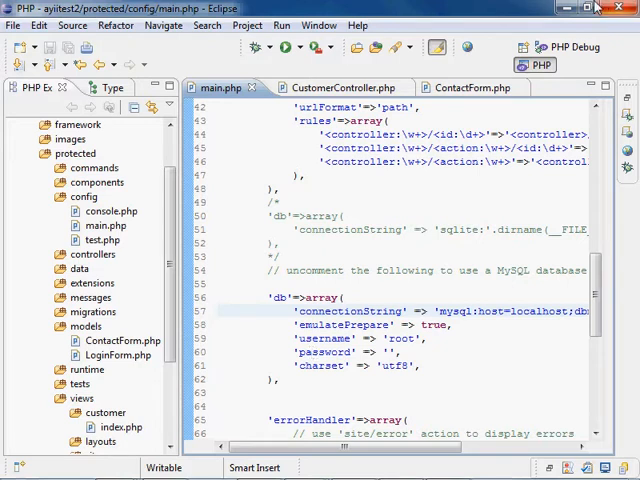
{"action": "left_click", "coordinate": [603, 7]}
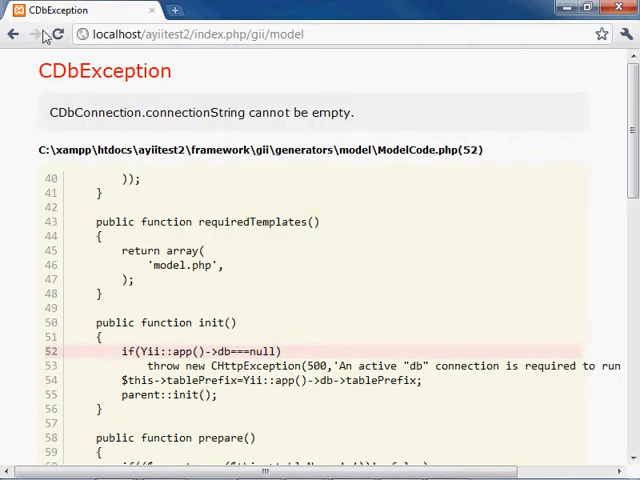
Step: Reload gii/model, clear the Table Prefix, and enter CustomerName as the table name
{"action": "left_click", "coordinate": [57, 33]}
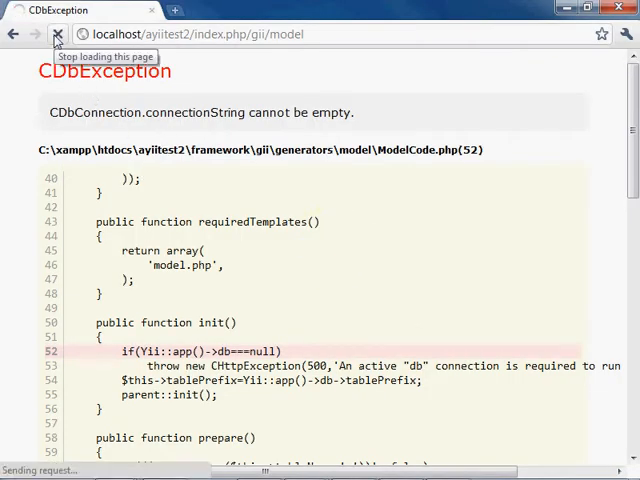
{"action": "left_click", "coordinate": [58, 33]}
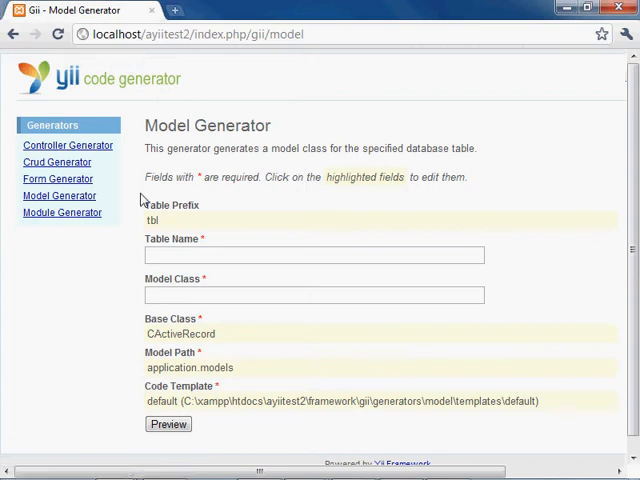
{"action": "mouse_move", "coordinate": [287, 146]}
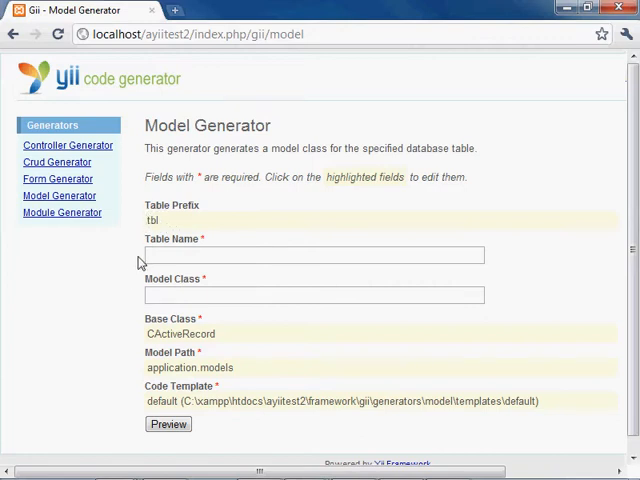
{"action": "mouse_move", "coordinate": [95, 348]}
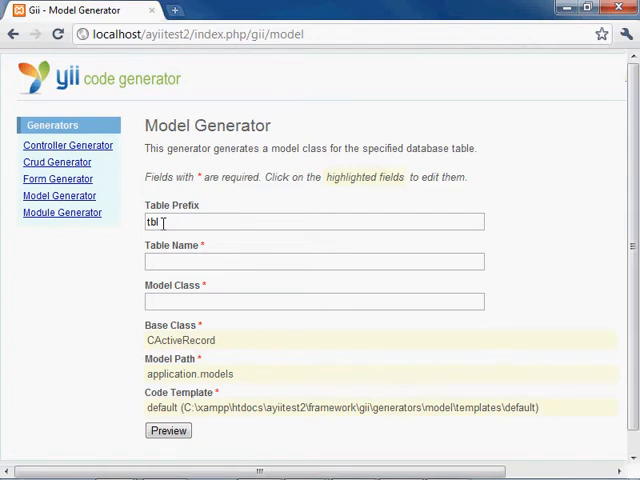
{"action": "left_click", "coordinate": [314, 221]}
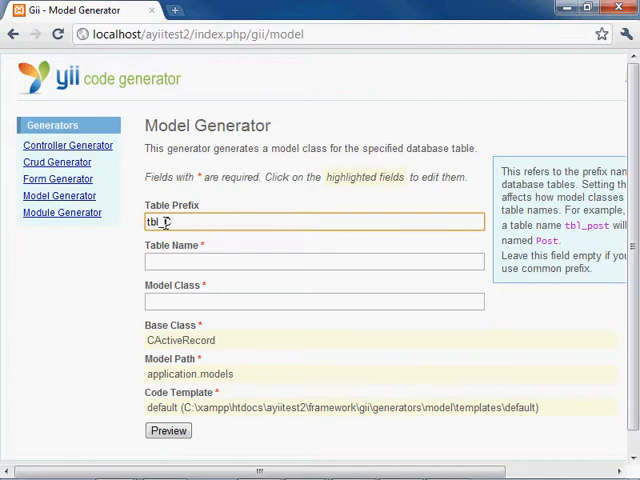
{"action": "type", "text": "CUstomer"}
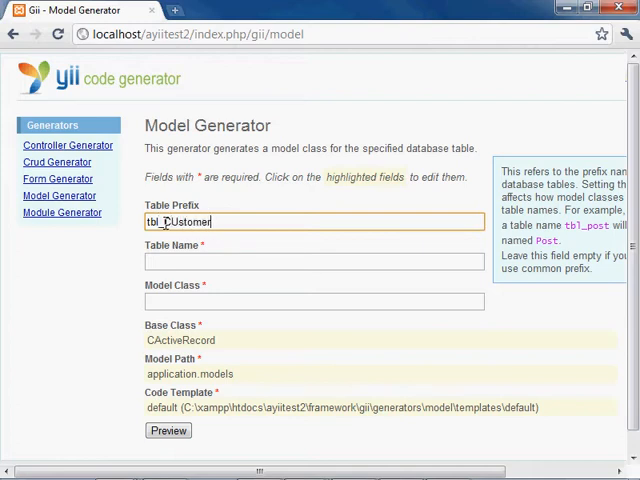
{"action": "key", "text": "BackSpace"}
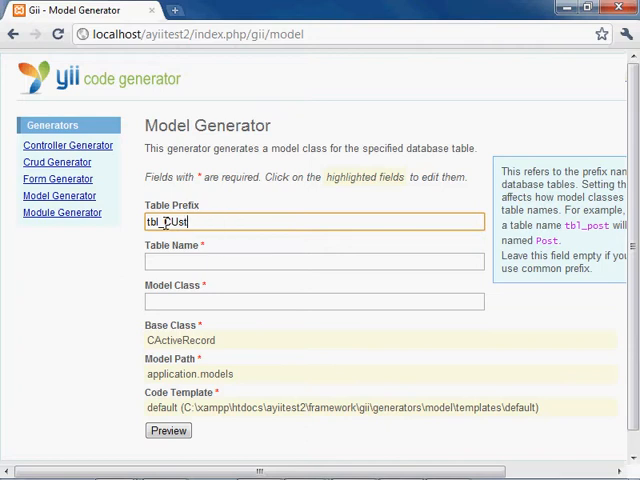
{"action": "key", "text": "ctrl+a"}
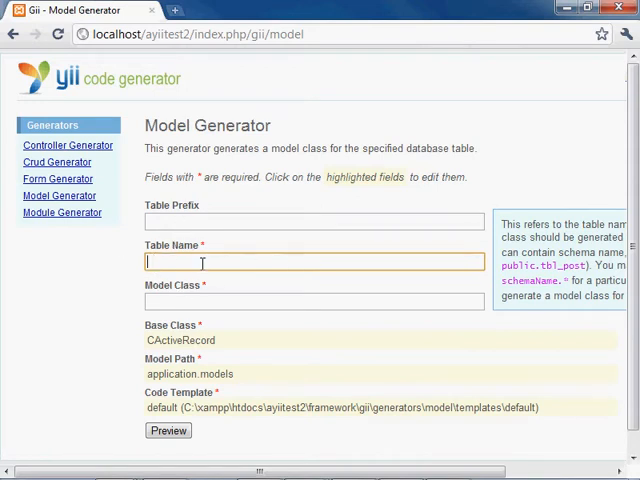
{"action": "mouse_move", "coordinate": [272, 245]}
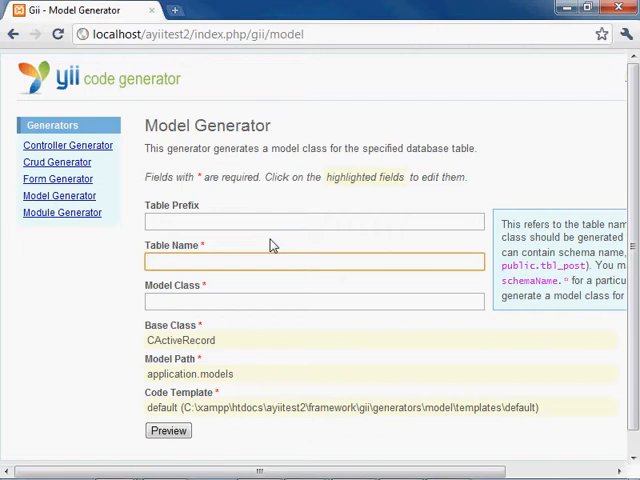
{"action": "type", "text": "CustomerName"}
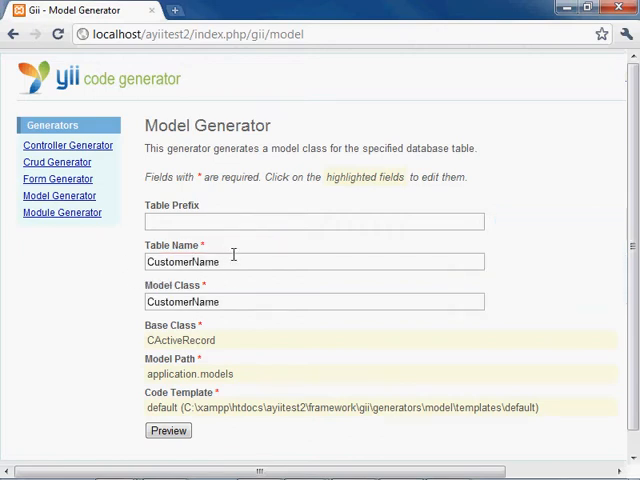
{"action": "mouse_move", "coordinate": [213, 290]}
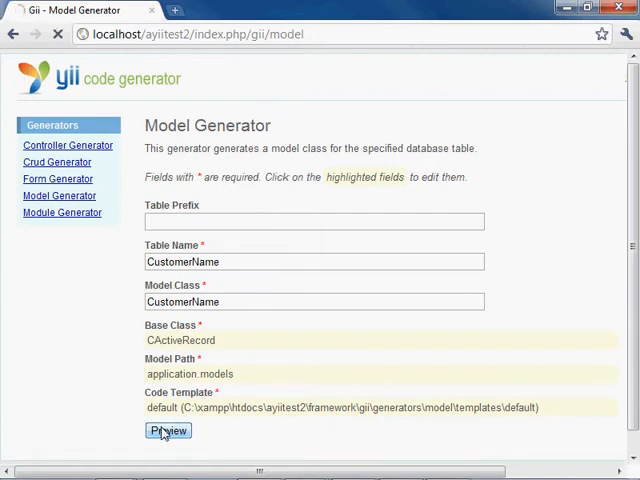
Step: Preview and generate models/CustomerName.php
{"action": "left_click", "coordinate": [167, 431]}
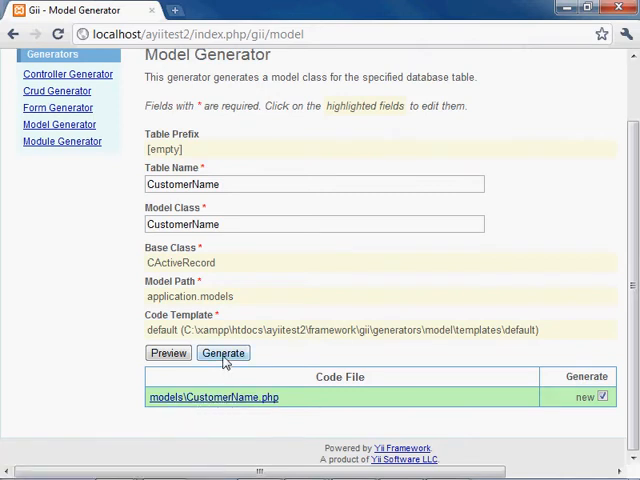
{"action": "left_click", "coordinate": [223, 353]}
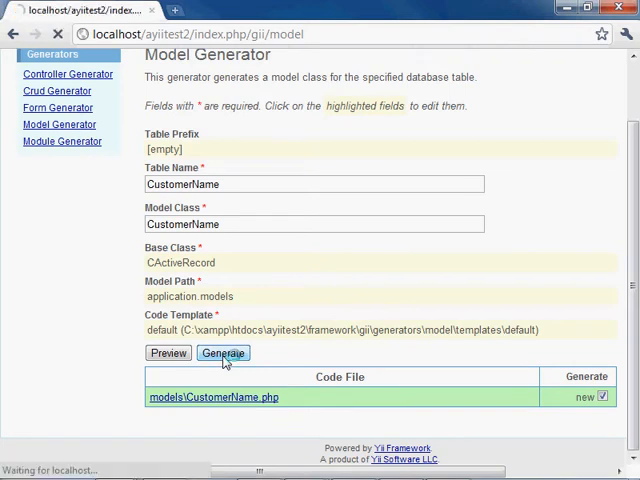
{"action": "left_click", "coordinate": [222, 353]}
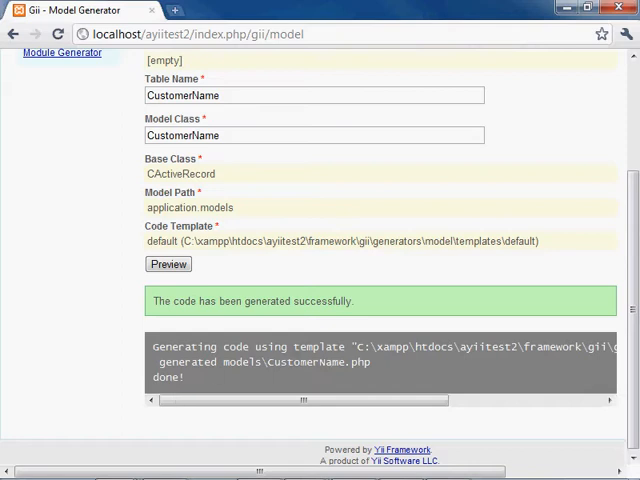
{"action": "mouse_move", "coordinate": [307, 257]}
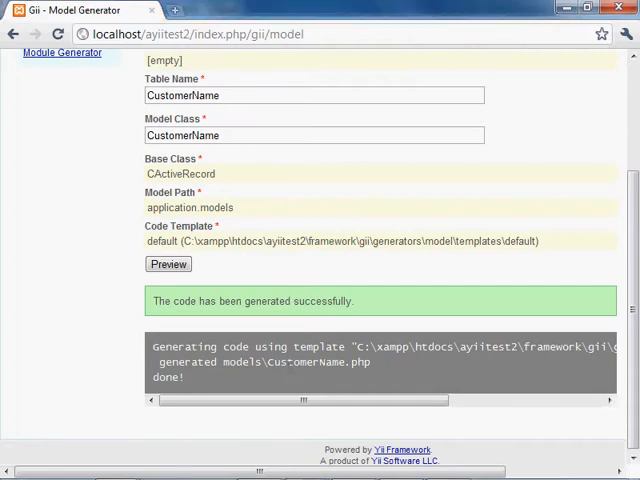
{"action": "mouse_move", "coordinate": [267, 374]}
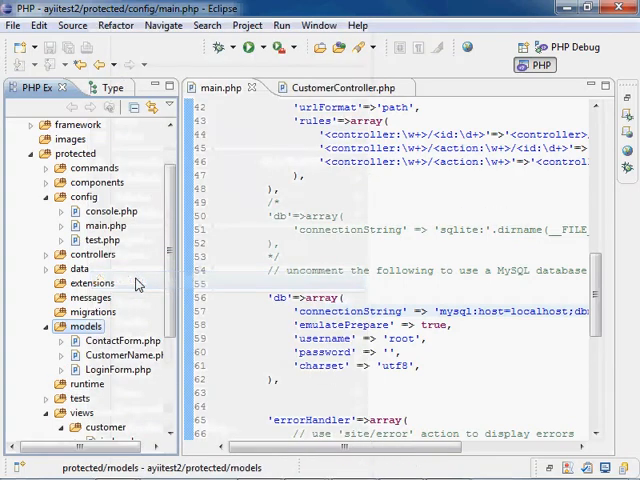
{"action": "double_click", "coordinate": [124, 355]}
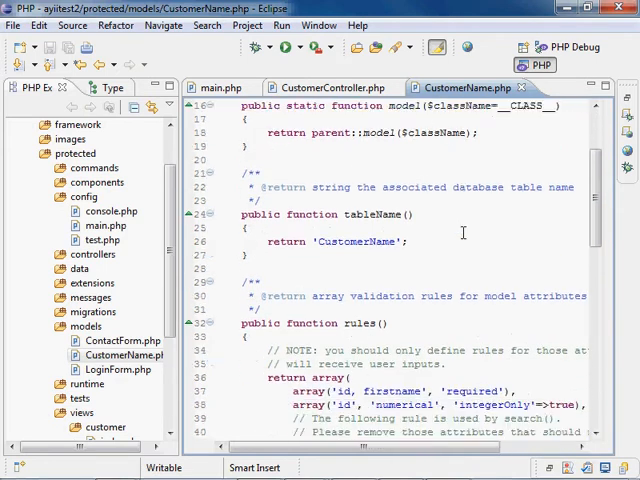
{"action": "double_click", "coordinate": [355, 241]}
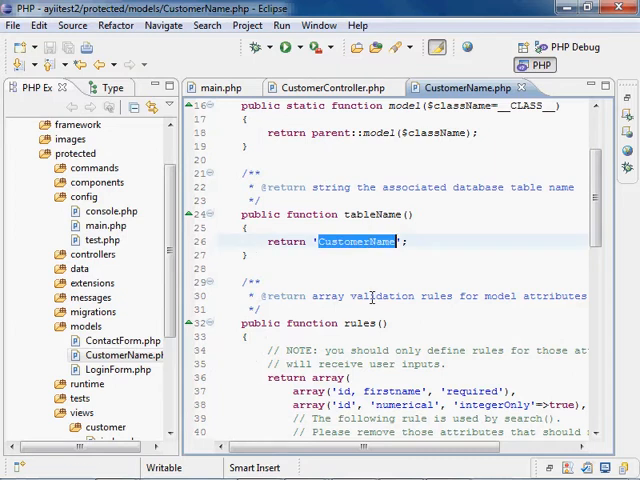
{"action": "scroll", "scroll_direction": "down", "scroll_amount": 3}
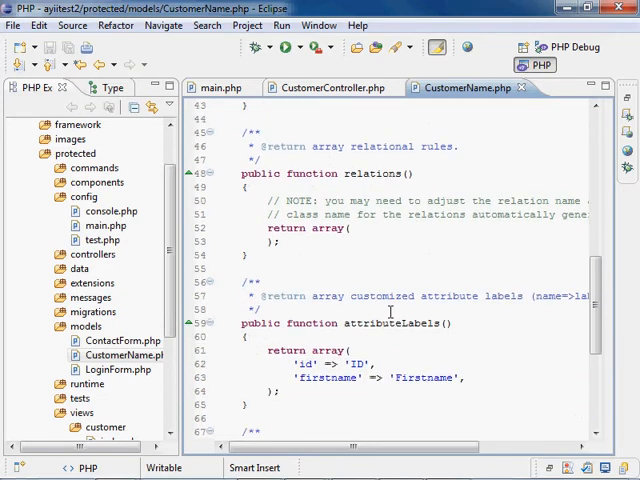
{"action": "scroll", "scroll_direction": "down", "scroll_amount": 3}
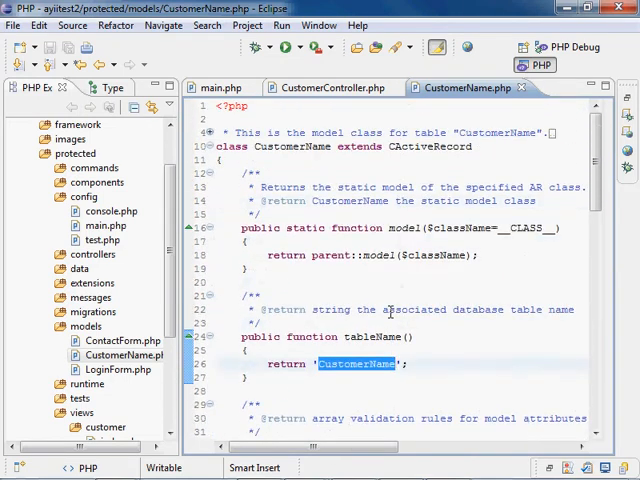
{"action": "mouse_move", "coordinate": [418, 180]}
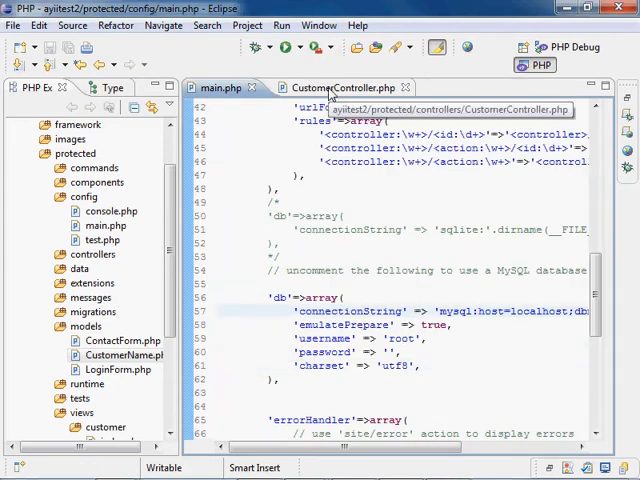
Step: In actionIndex, write $firstname = CustomerName::model()->findByPK(1);
{"action": "left_click", "coordinate": [333, 87]}
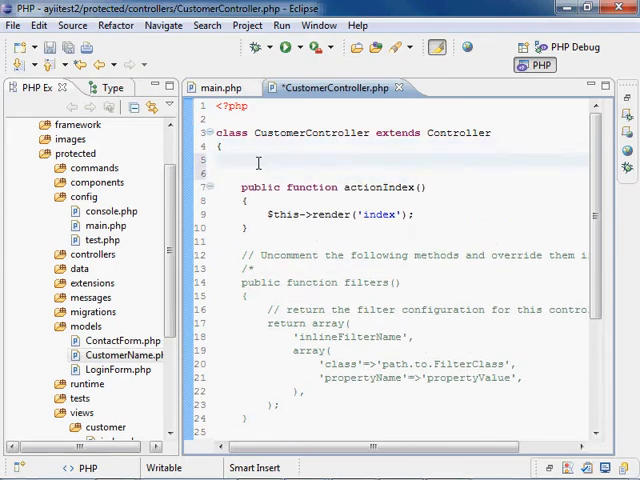
{"action": "type", "text": "public $"}
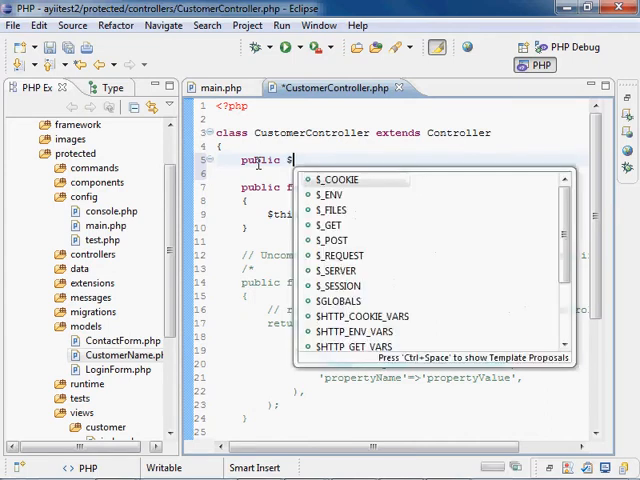
{"action": "type", "text": "fistname ="}
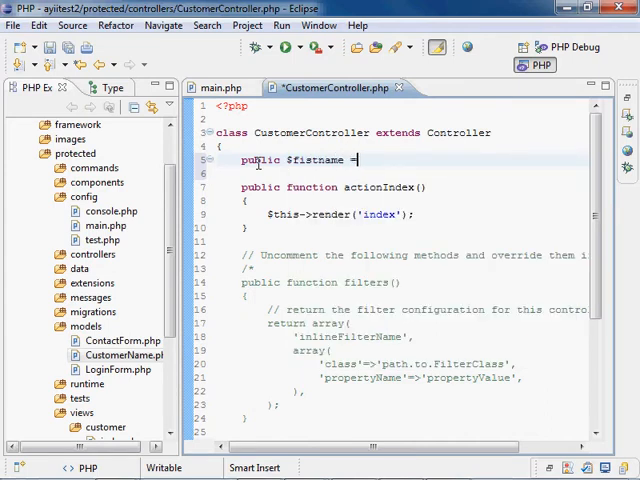
{"action": "type", "text": "'';"}
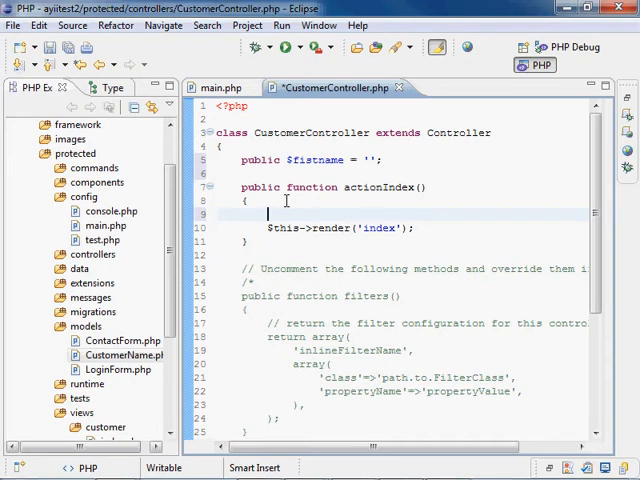
{"action": "type", "text": "$firs"}
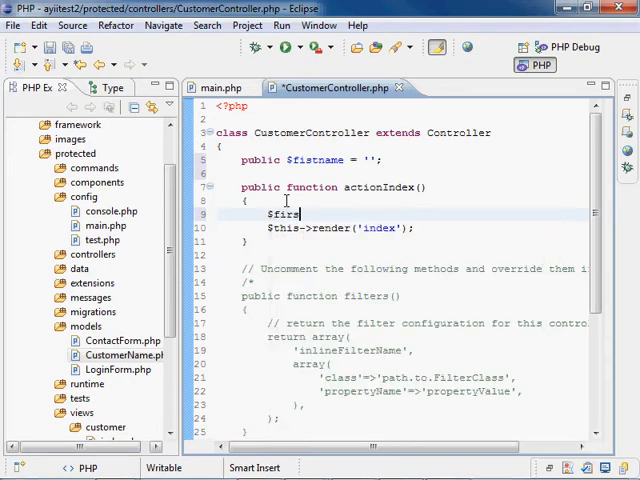
{"action": "type", "text": "tname = CustomerName"}
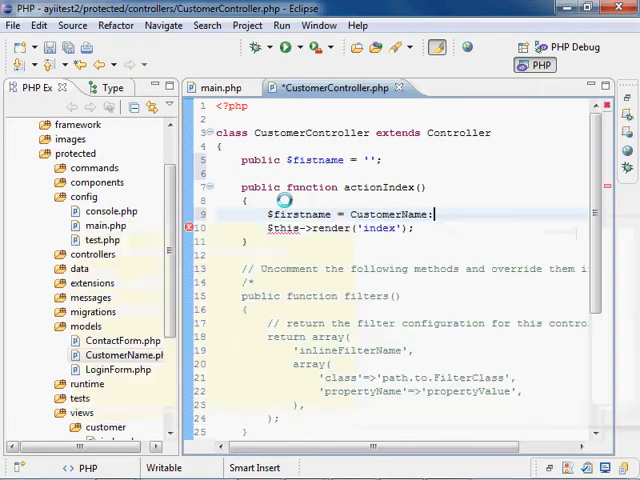
{"action": "type", "text": "::model;"}
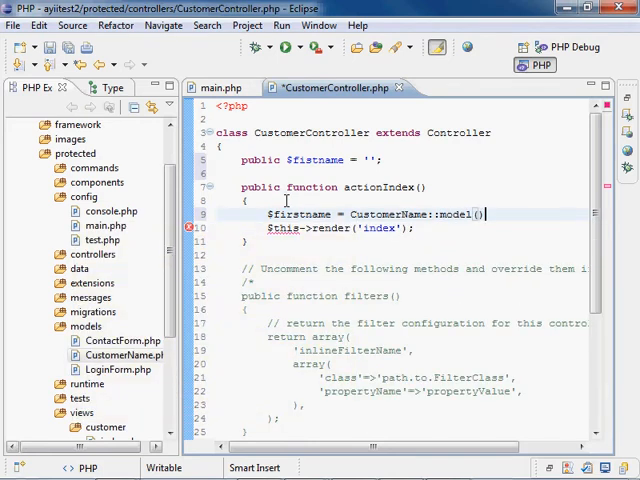
{"action": "type", "text": "->"}
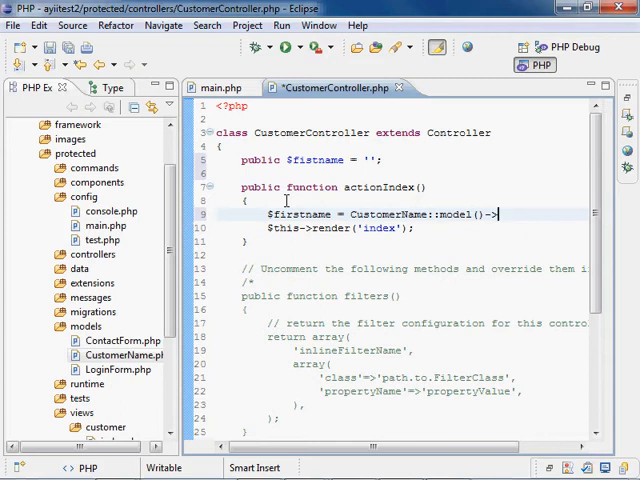
{"action": "type", "text": "findByP"}
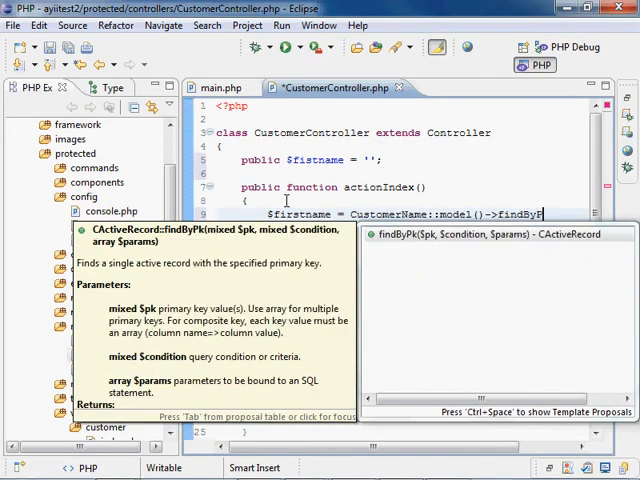
{"action": "type", "text": "k"}
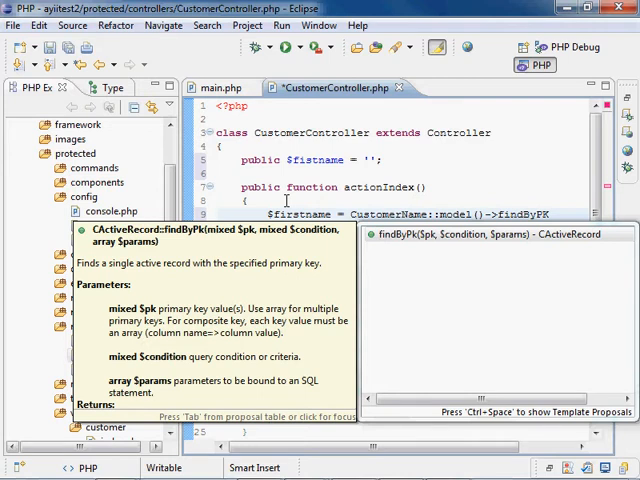
{"action": "type", "text": "(1);"}
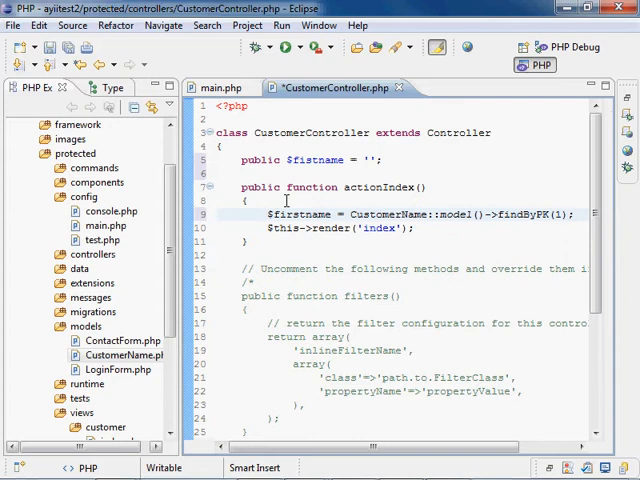
{"action": "left_click", "coordinate": [574, 214]}
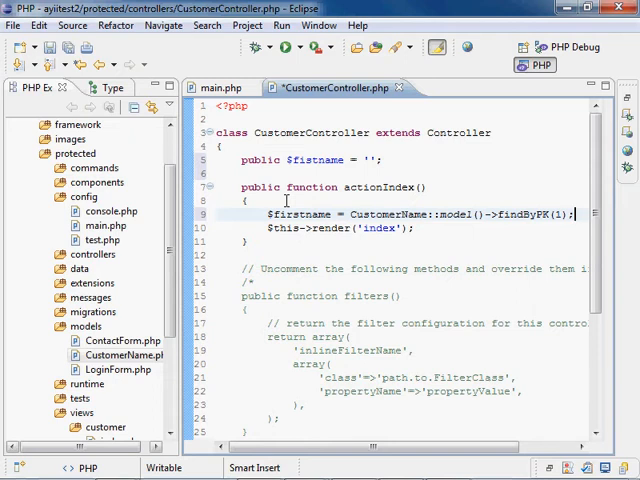
Step: Add $this->firstname = $firstname->firstname; below the record lookup
{"action": "key", "text": "Return"}
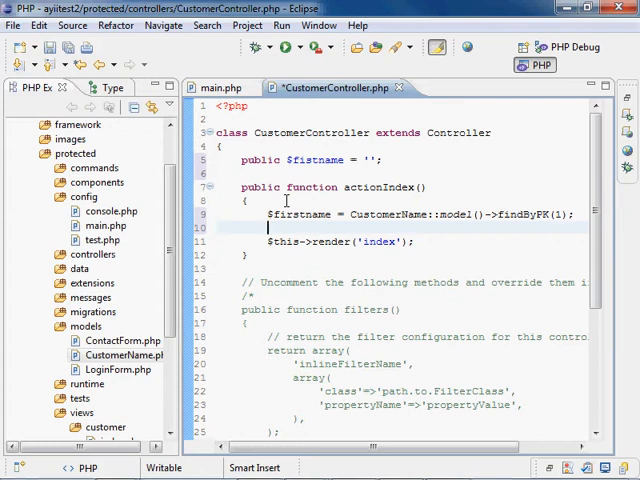
{"action": "type", "text": "$this->"}
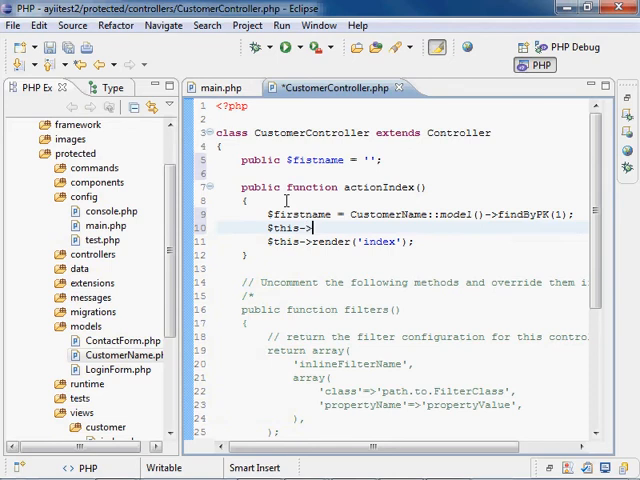
{"action": "type", "text": "firstname"}
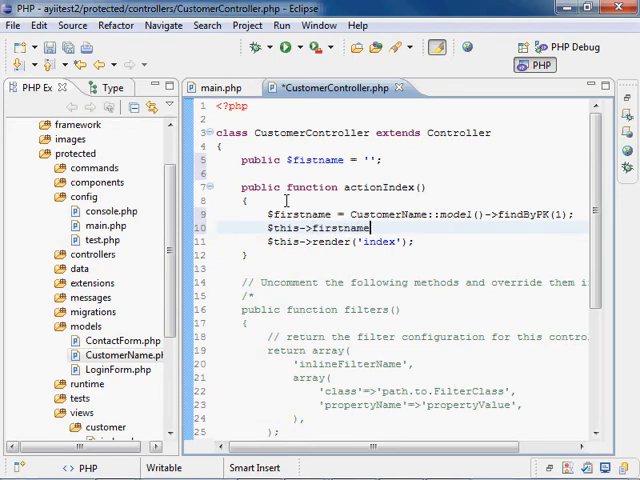
{"action": "type", "text": "="}
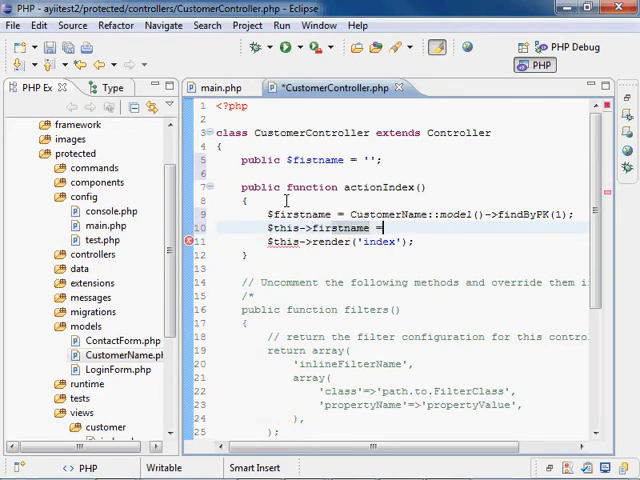
{"action": "type", "text": "$f"}
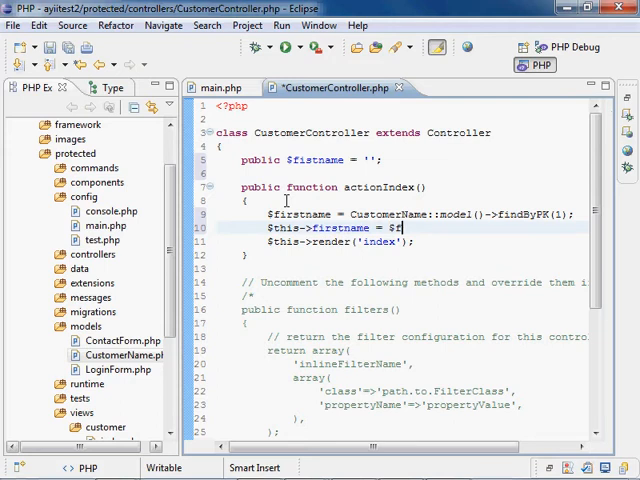
{"action": "type", "text": "firstname;"}
{"action": "left_click", "coordinate": [341, 241]}
{"action": "type", "text": ", array("}
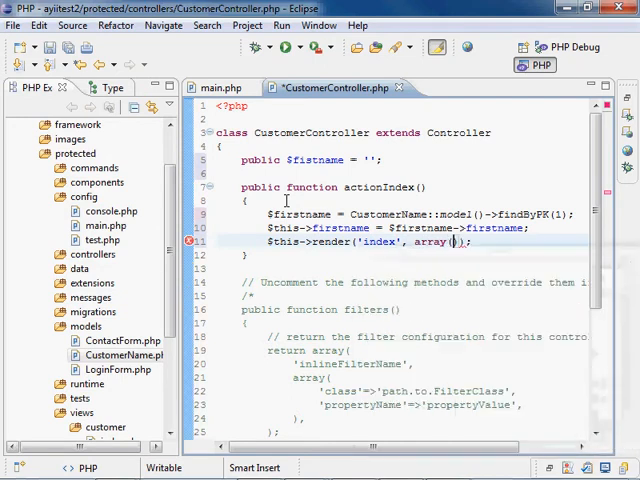
Step: Render 'index' with array('firstname'=>$this->firstname) and save CustomerController.php
{"action": "type", "text": "firstname'"}
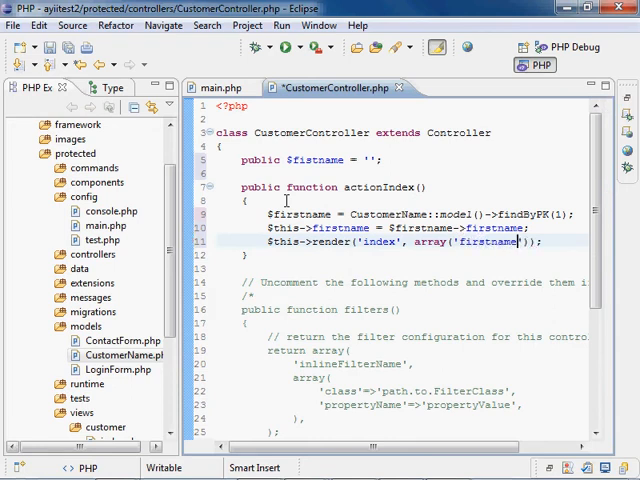
{"action": "type", "text": "=>"}
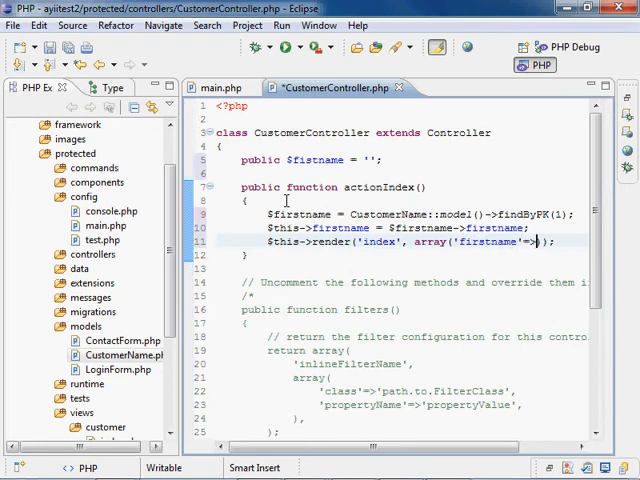
{"action": "type", "text": "$this->firstname"}
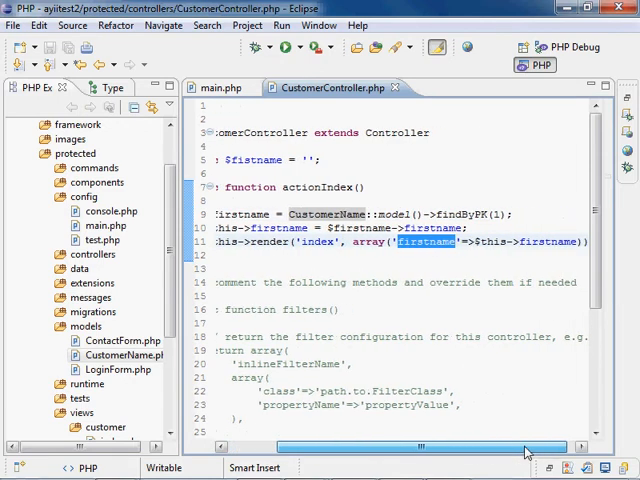
Step: Scroll the editor back left and reveal views/customer/index.php in PHP Explorer
{"action": "scroll", "scroll_direction": "left", "scroll_amount": 3}
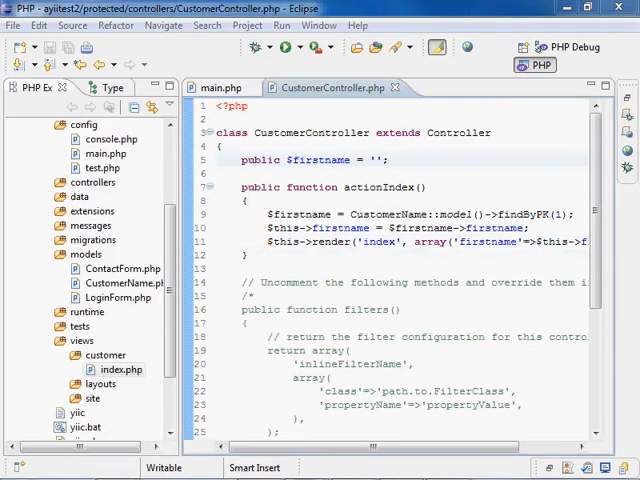
{"action": "mouse_move", "coordinate": [204, 294]}
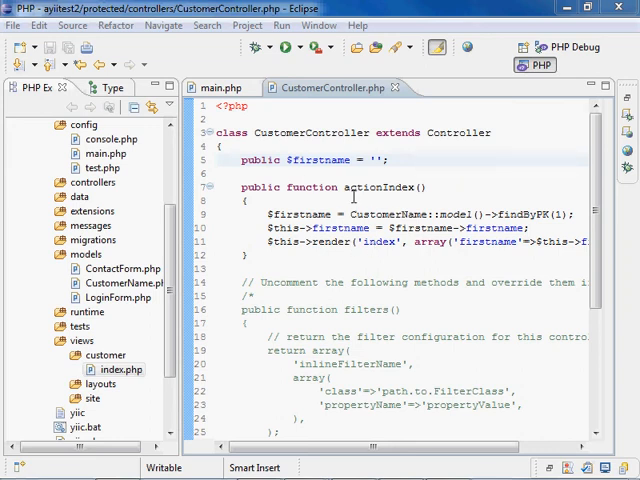
{"action": "mouse_move", "coordinate": [474, 250]}
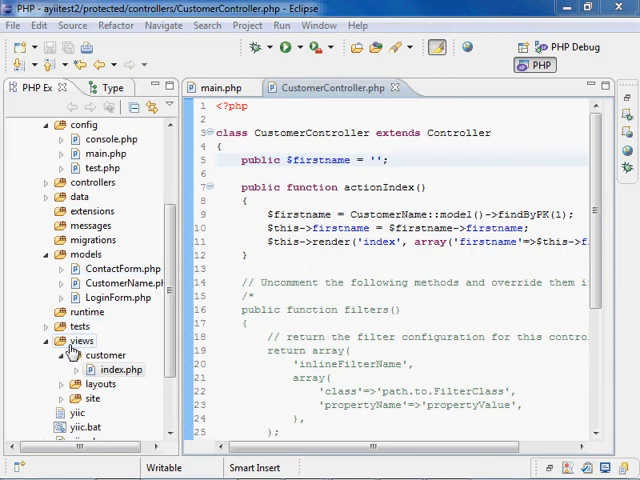
Step: Append <p><?php echo $firstname; ?></p> to views/customer/index.php and save
{"action": "double_click", "coordinate": [122, 369]}
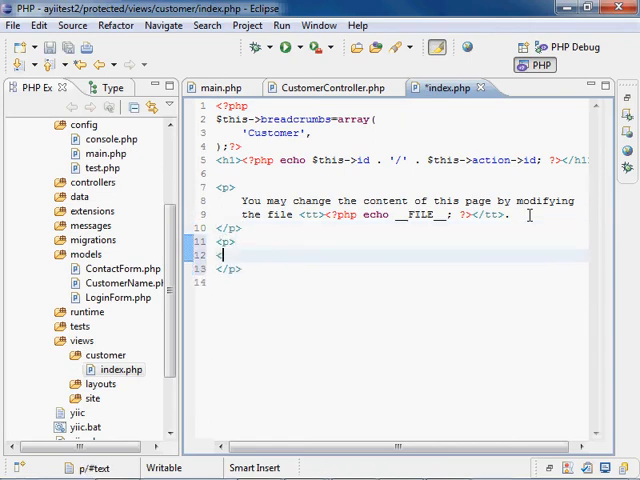
{"action": "type", "text": "<"}
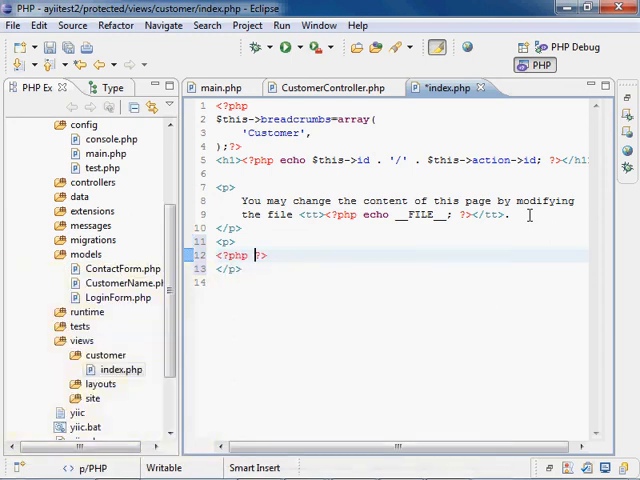
{"action": "type", "text": "echo"}
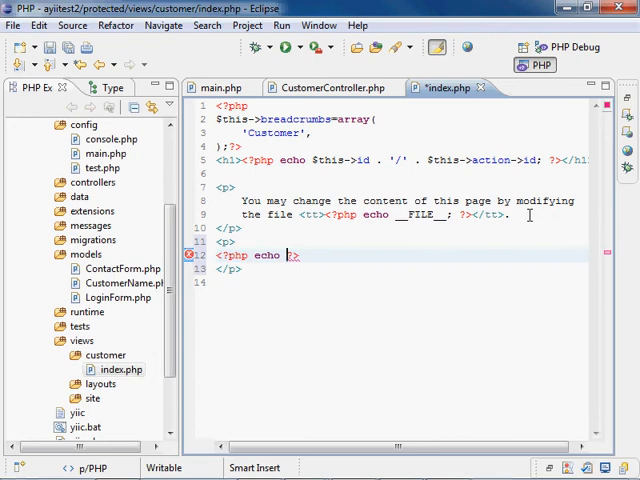
{"action": "type", "text": "$firstname"}
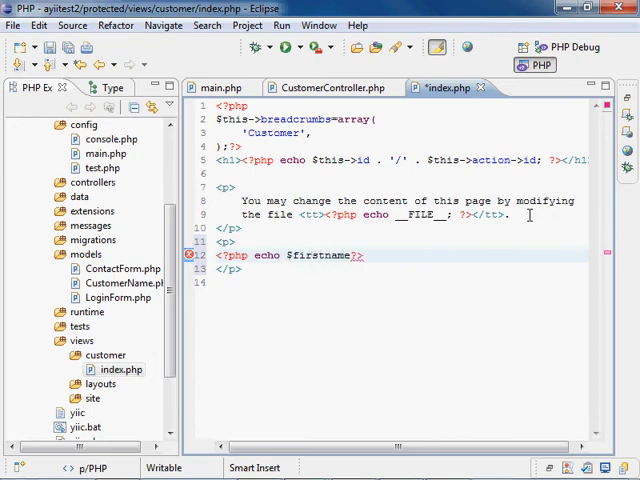
{"action": "type", "text": ";"}
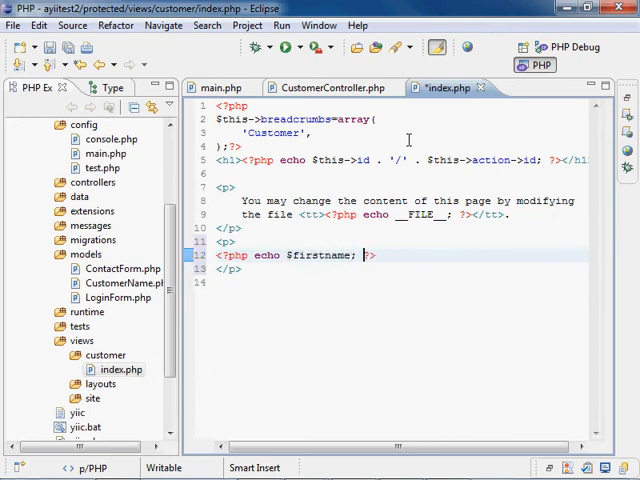
{"action": "key", "text": "ctrl+s"}
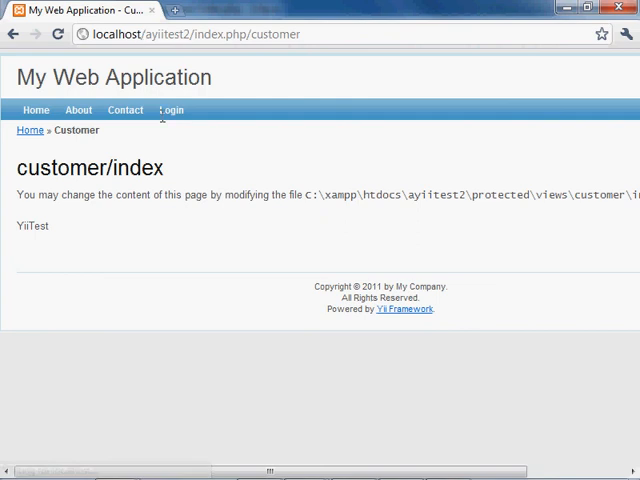
Step: Double-click the displayed firstname 'YiiTest' on the customer/index page
{"action": "double_click", "coordinate": [30, 225]}
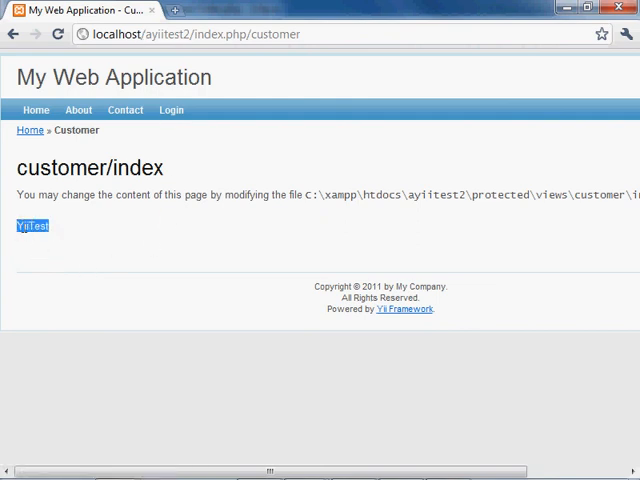